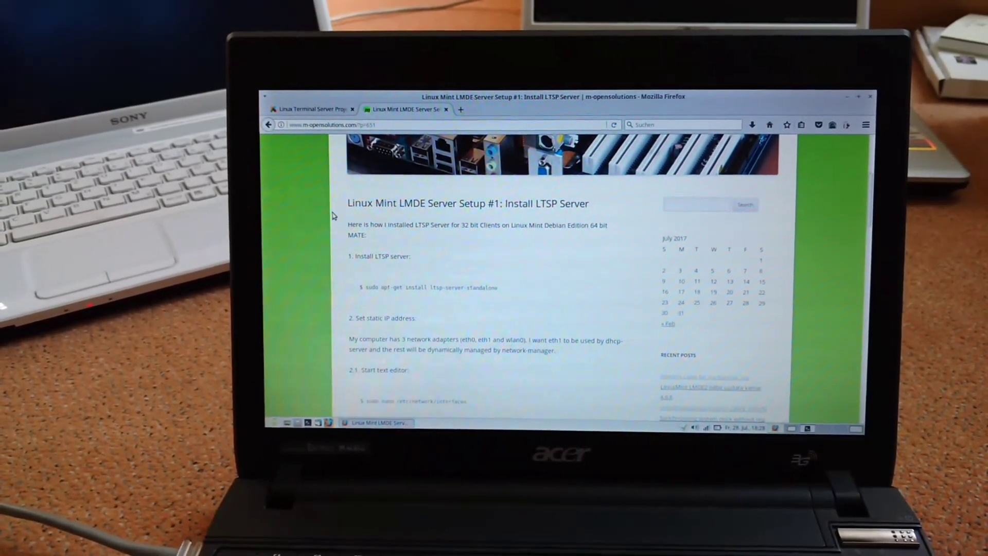
{"action": "scroll", "scroll_direction": "down", "scroll_amount": 3}
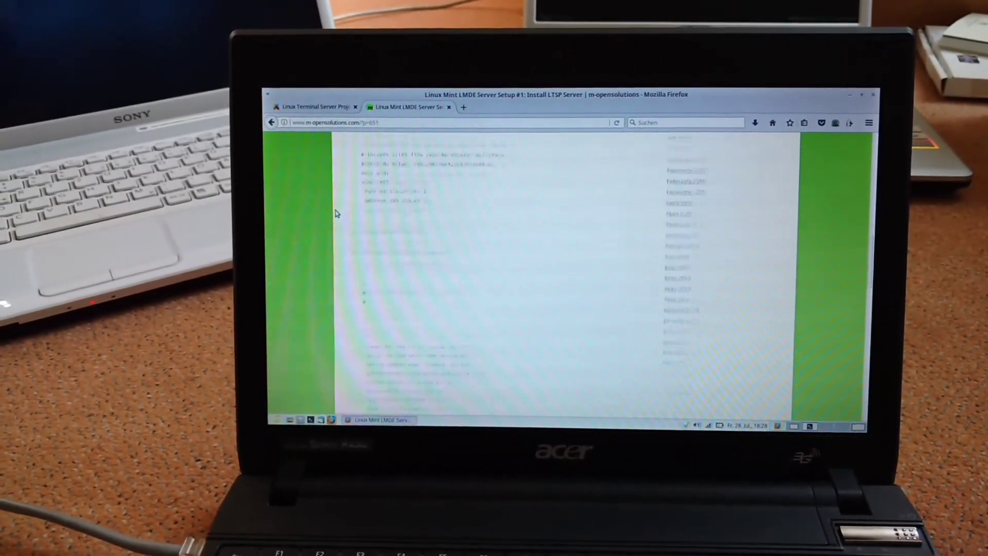